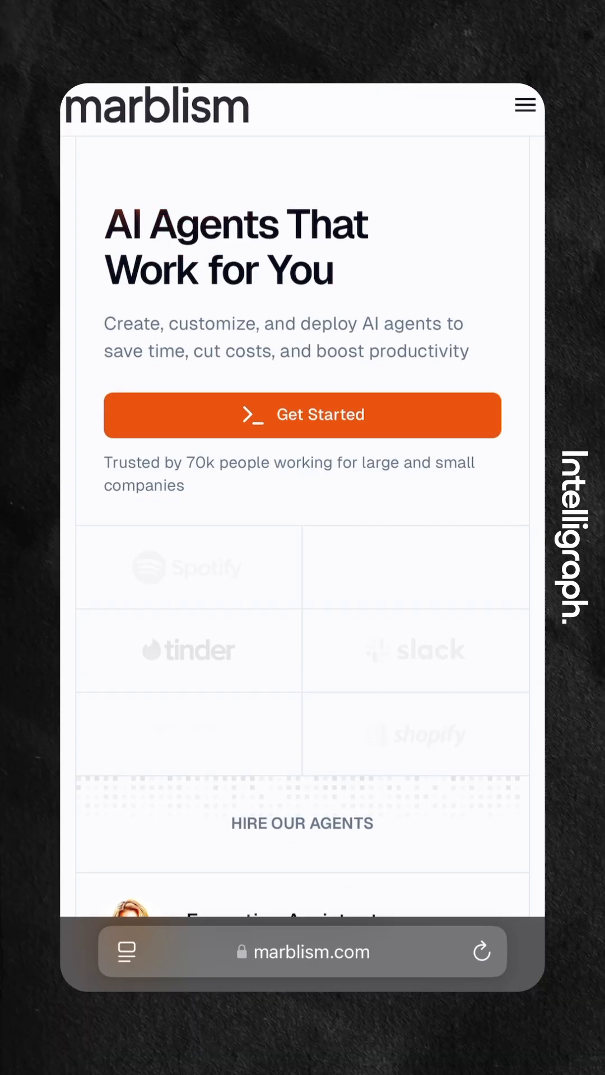
Step: Move past the hero and logos to the agent list: Executive Assistant, Sales Manager, Marketing Analyst
click(525, 105)
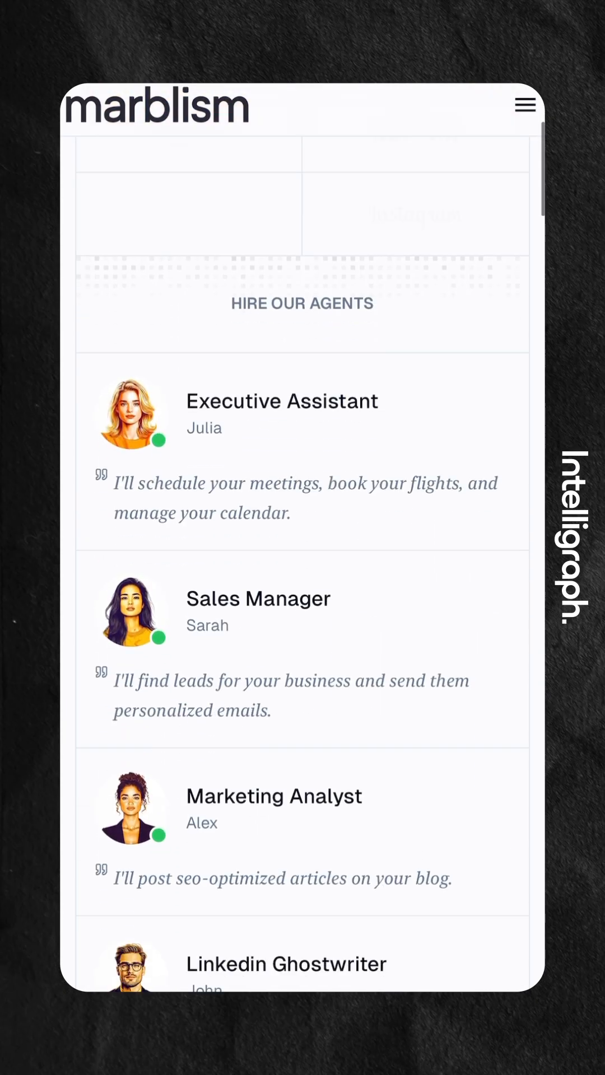
Step: Scroll past the remaining agents, integrations and activity log to the Features section
scroll(down, 3)
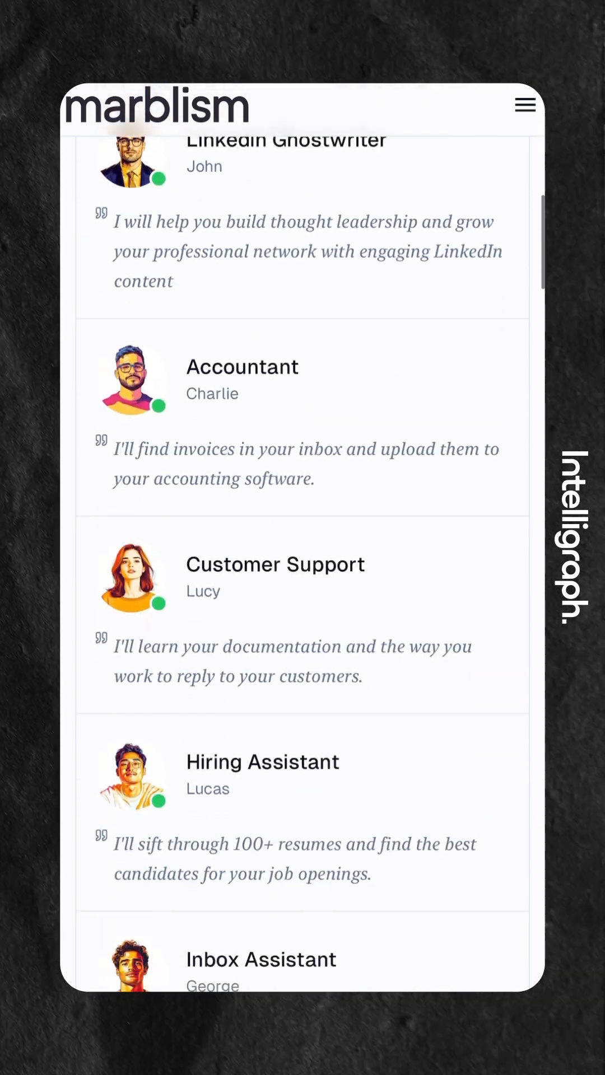
scroll(down, 3)
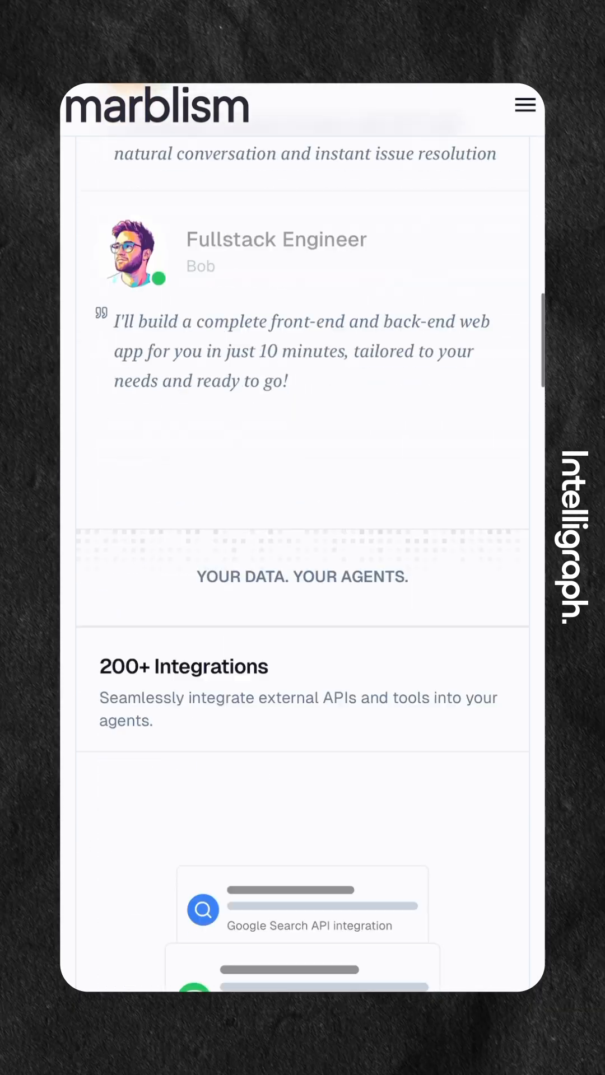
scroll(down, 3)
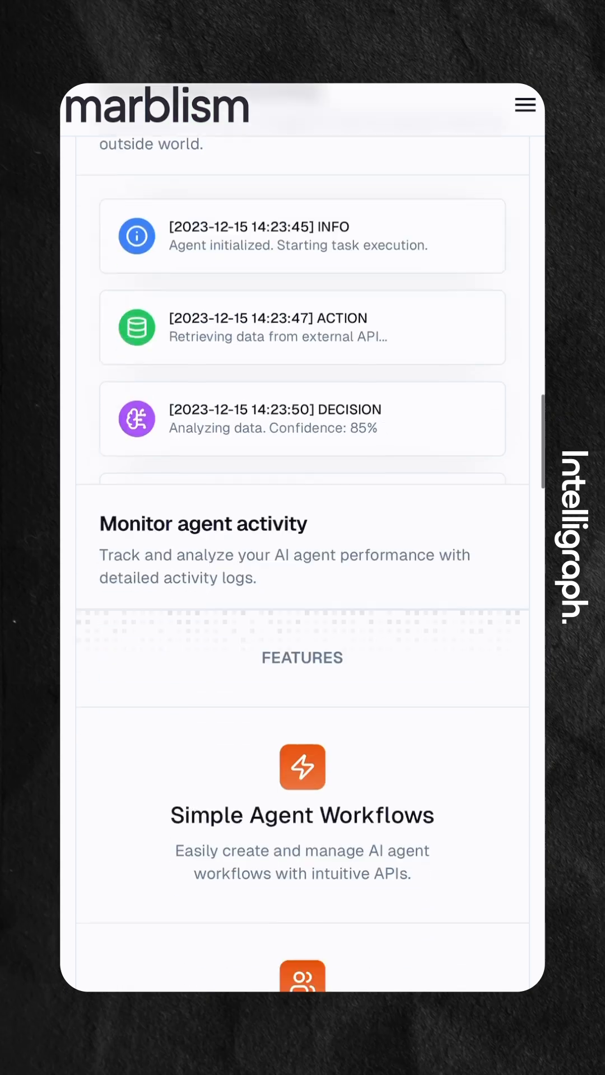
scroll(down, 3)
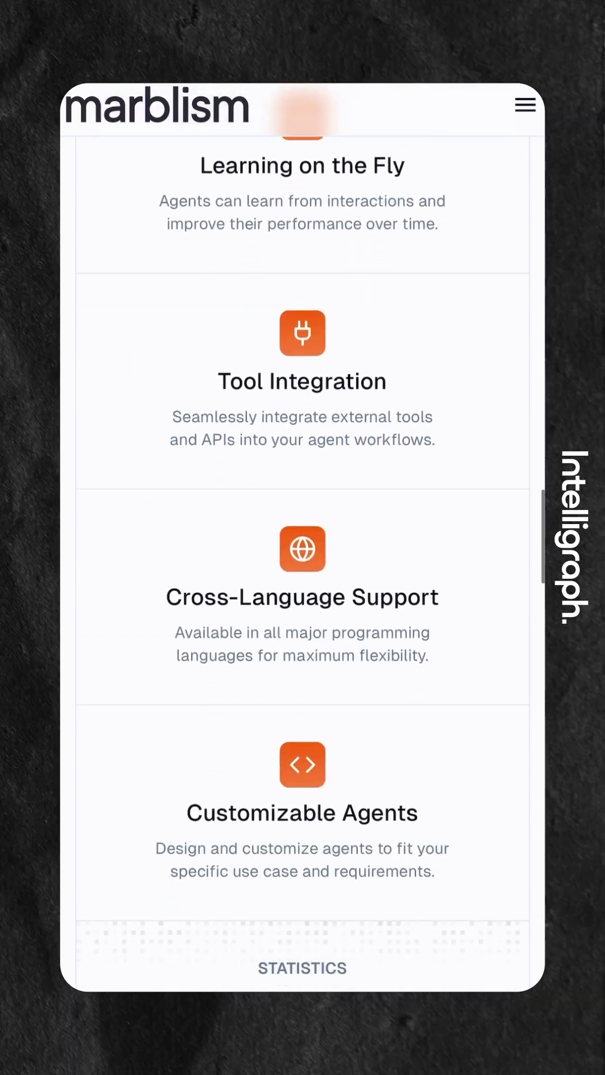
scroll(down, 3)
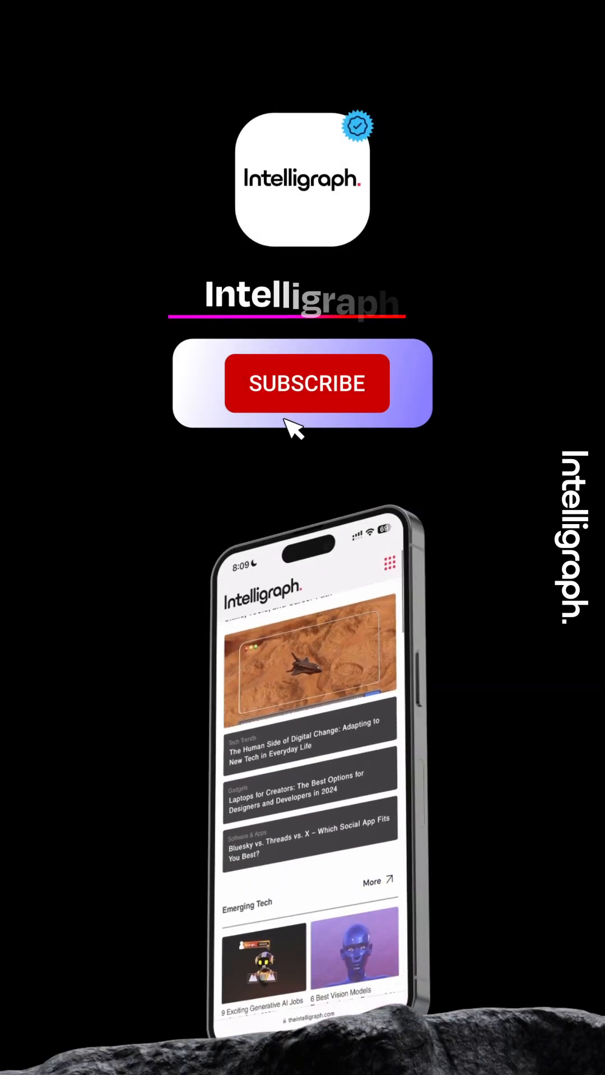
Step: Click Subscribe on the Intelligraph outro card so it shows Subscribed
click(306, 383)
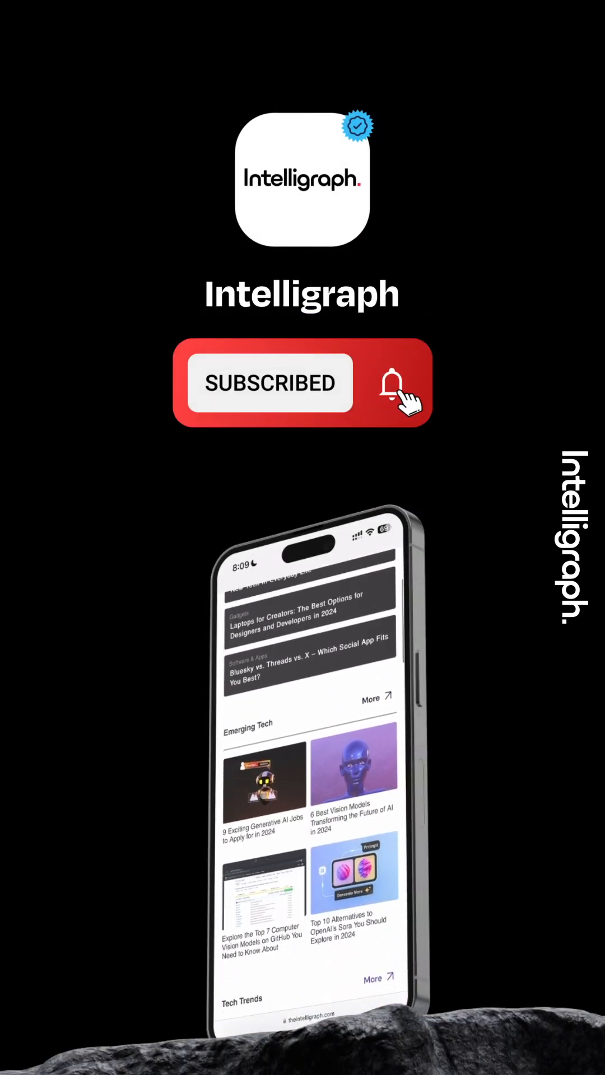